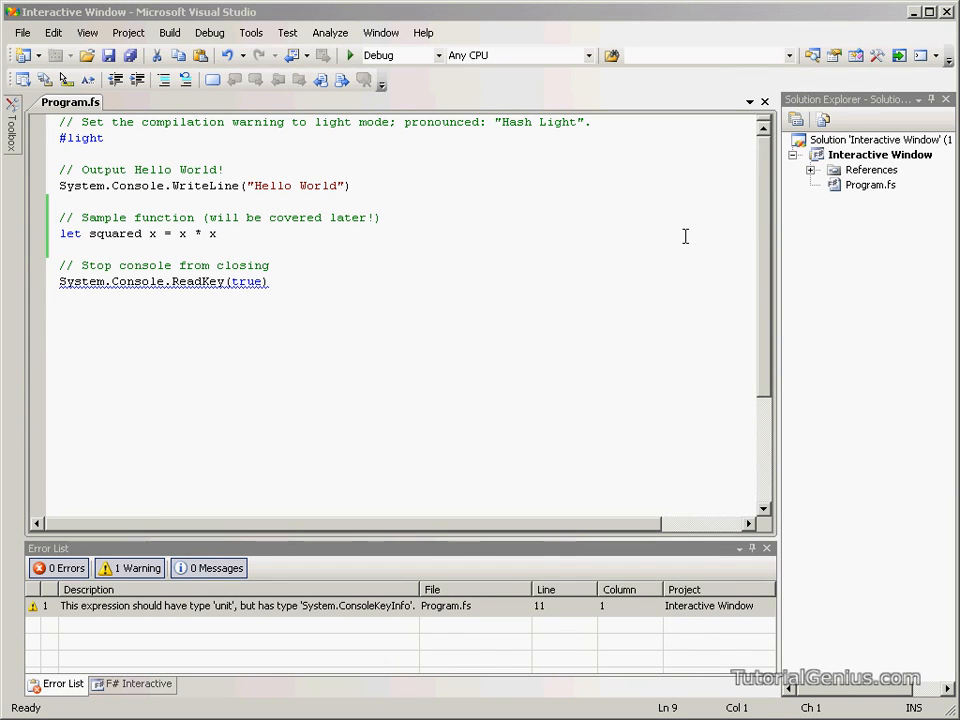
mouse_move(461, 301)
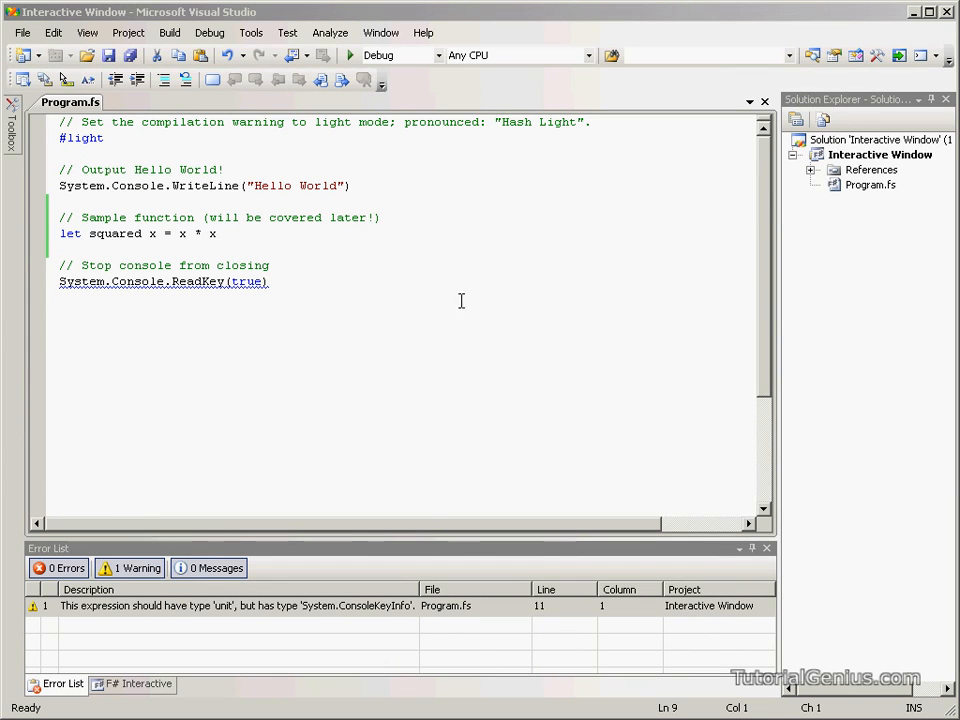
mouse_move(451, 297)
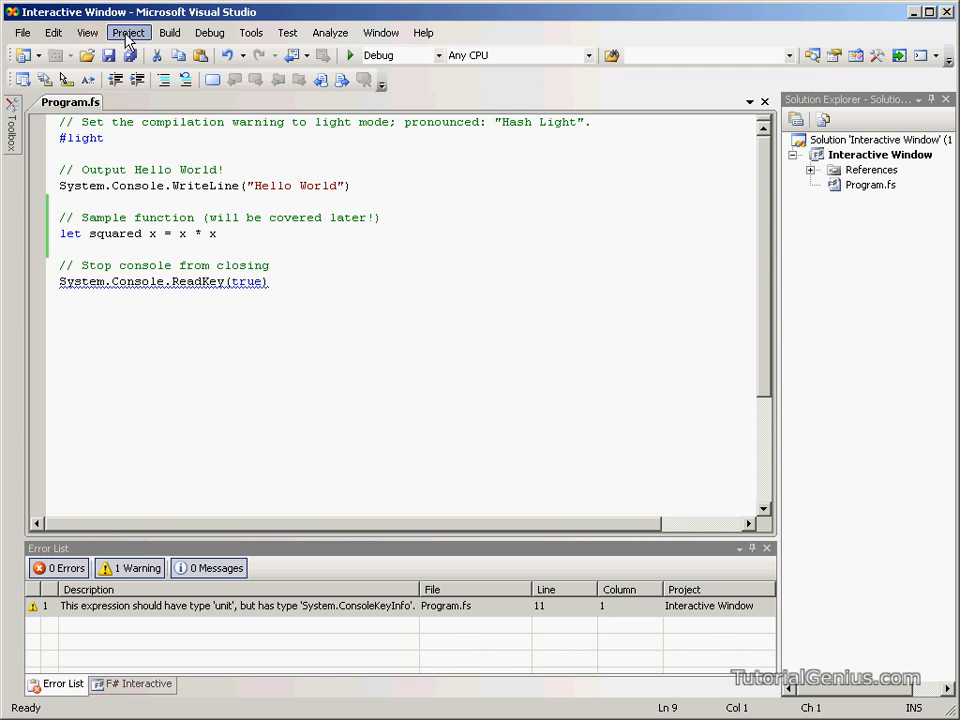
Open the F# Interactive window from the View > Other Windows menu
click(87, 32)
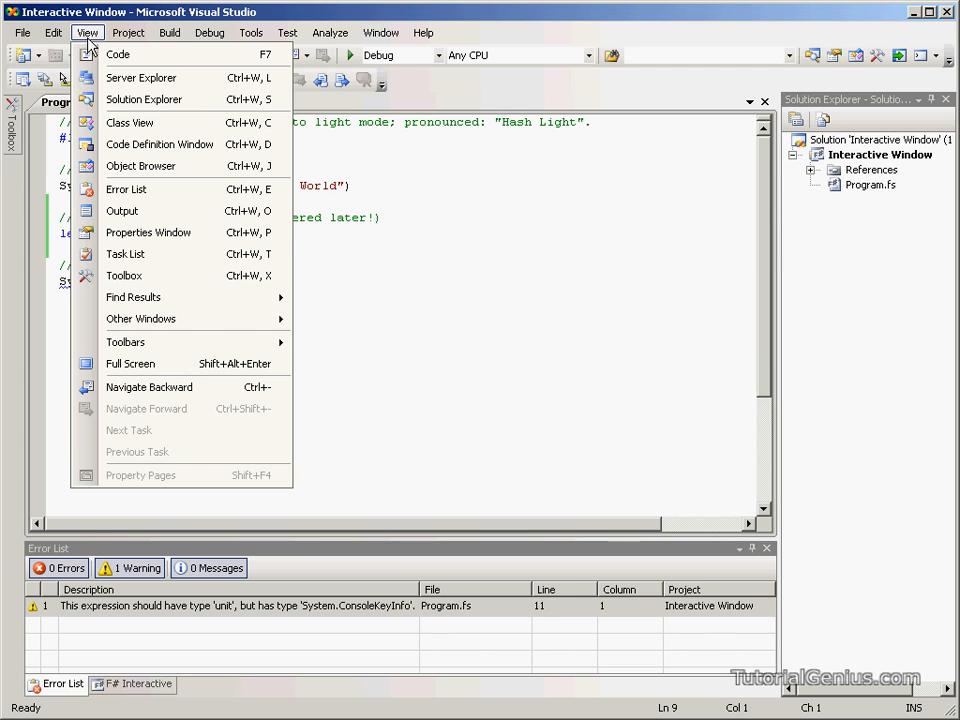
mouse_move(141, 318)
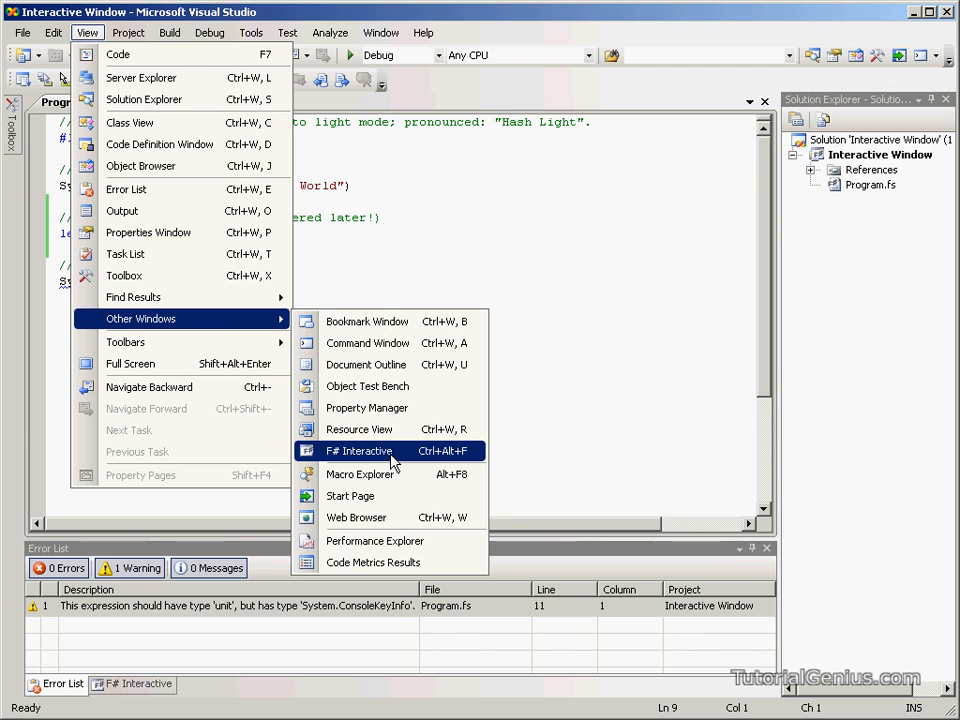
mouse_move(393, 465)
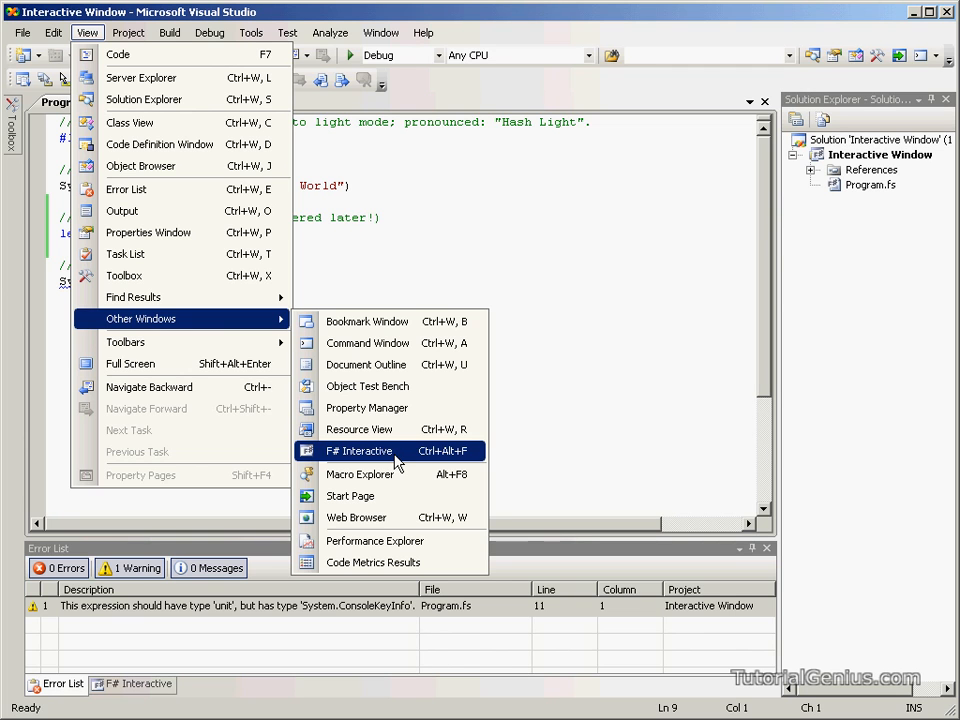
click(358, 451)
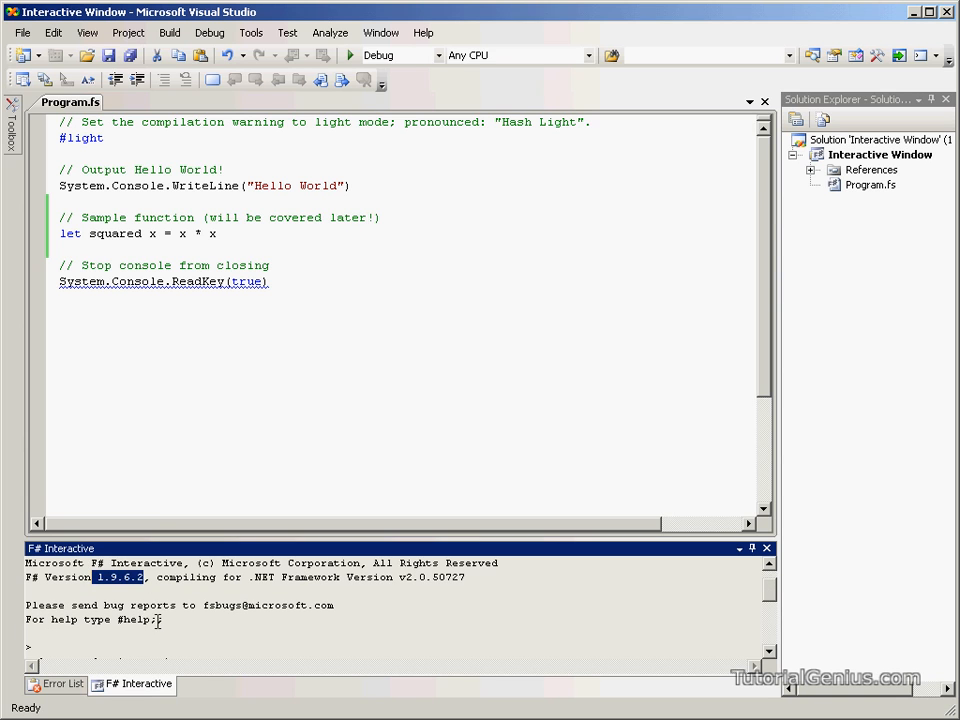
Select the #help;; command in the F# Interactive banner
double_click(137, 619)
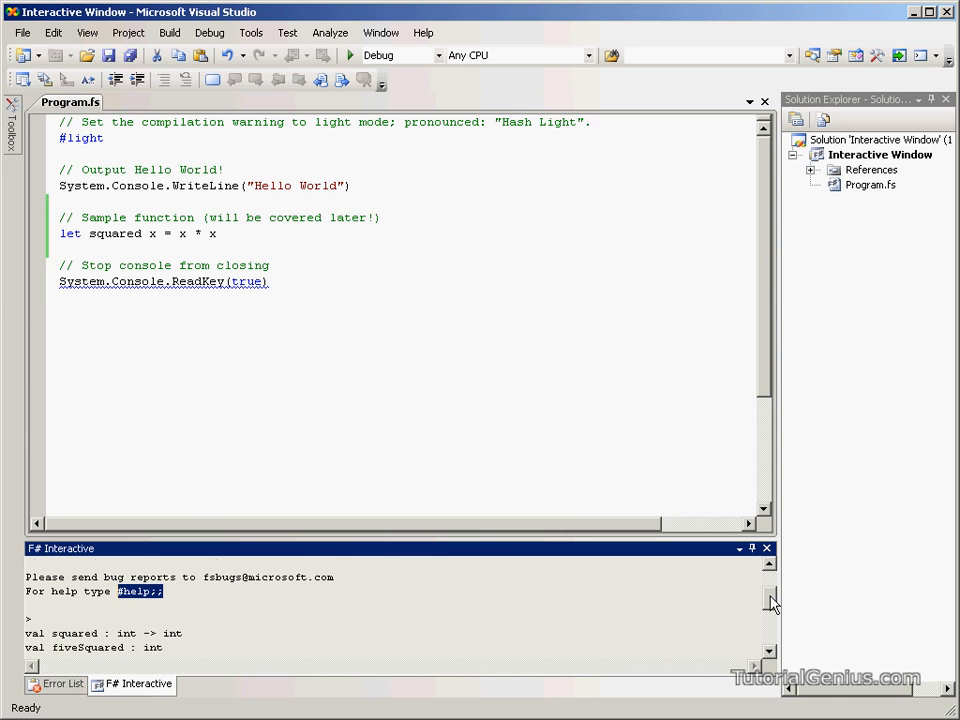
Scroll through the #help listing of directives like #r, #load and #quit
scroll(down, 3)
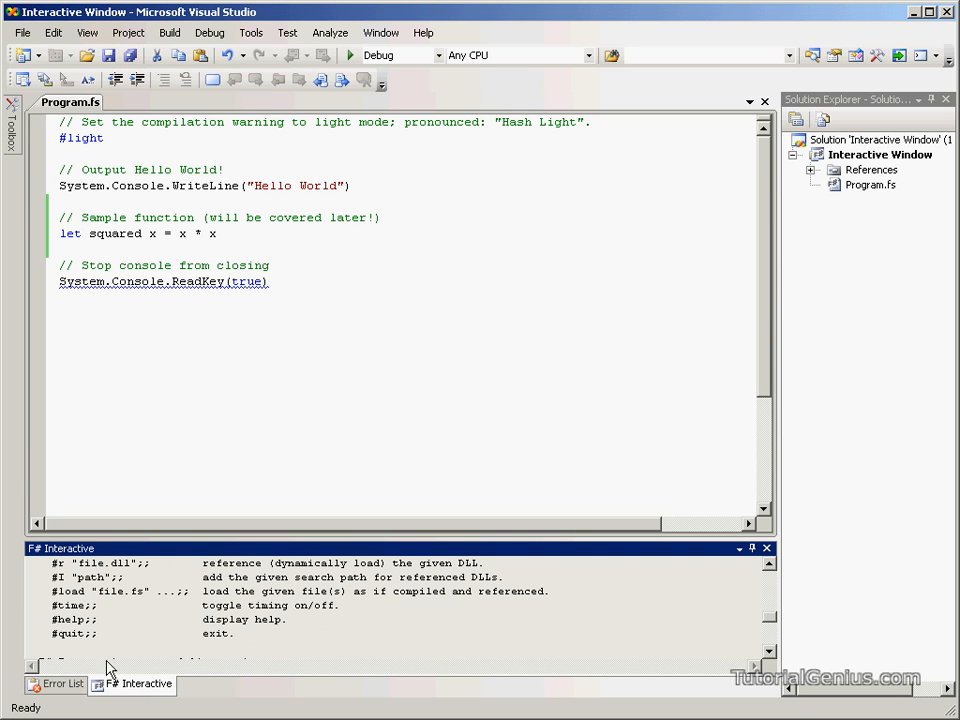
mouse_move(605, 683)
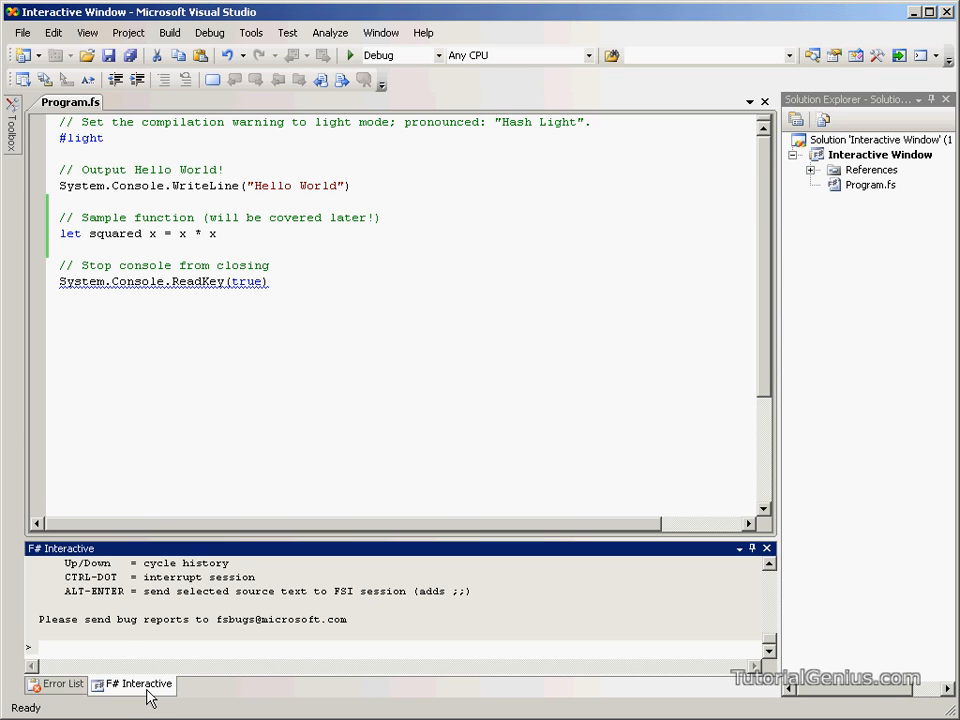
mouse_move(138, 622)
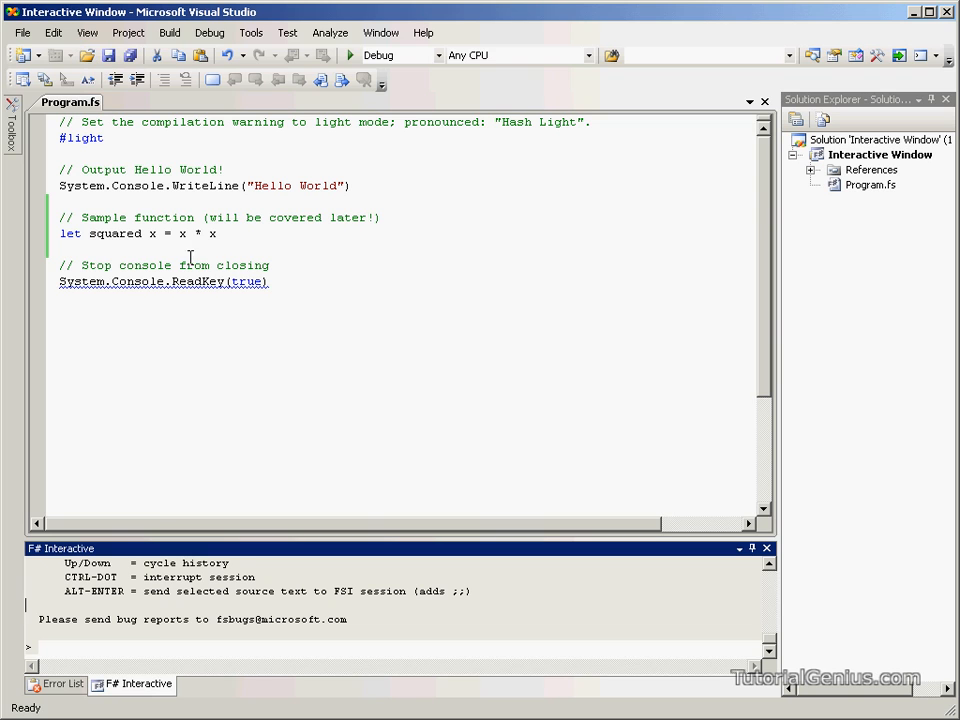
mouse_move(210, 309)
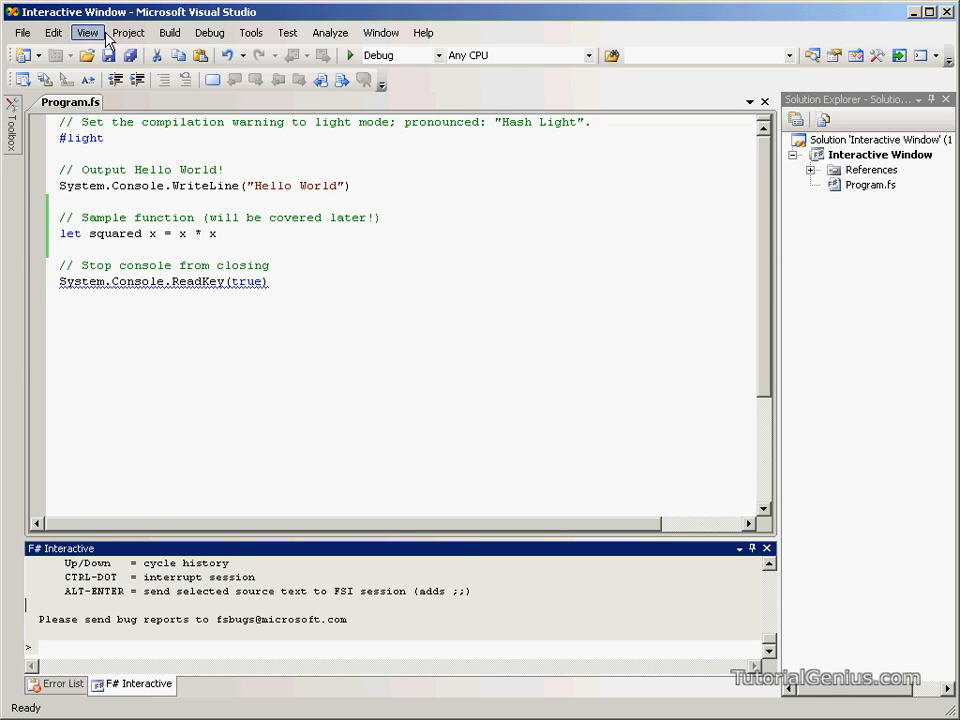
Refocus F# Interactive through View > Other Windows > F# Interactive
click(87, 32)
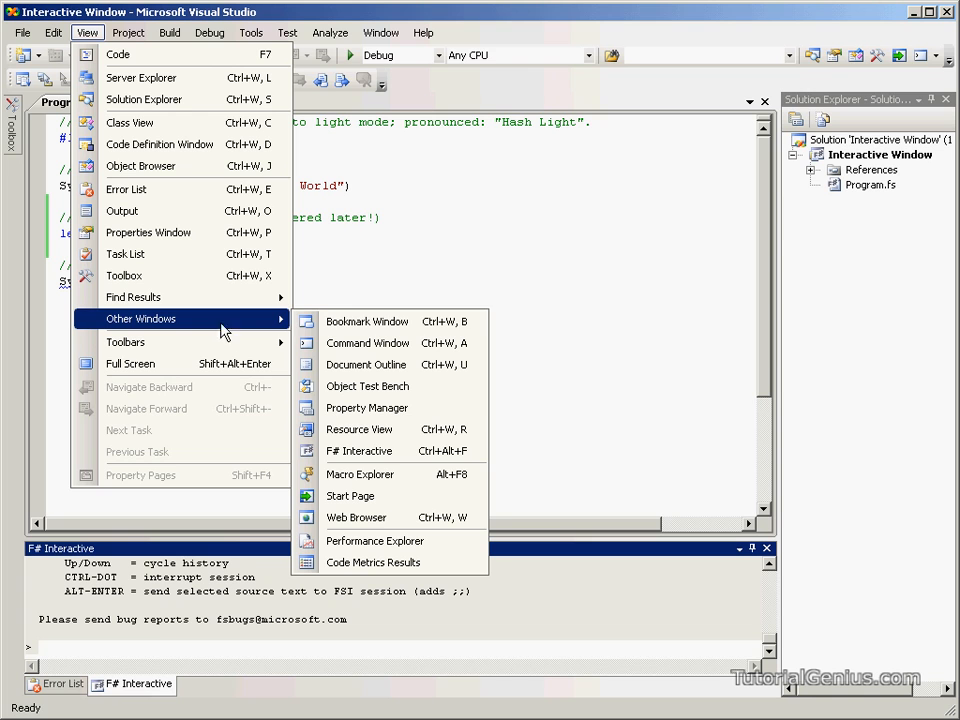
mouse_move(385, 451)
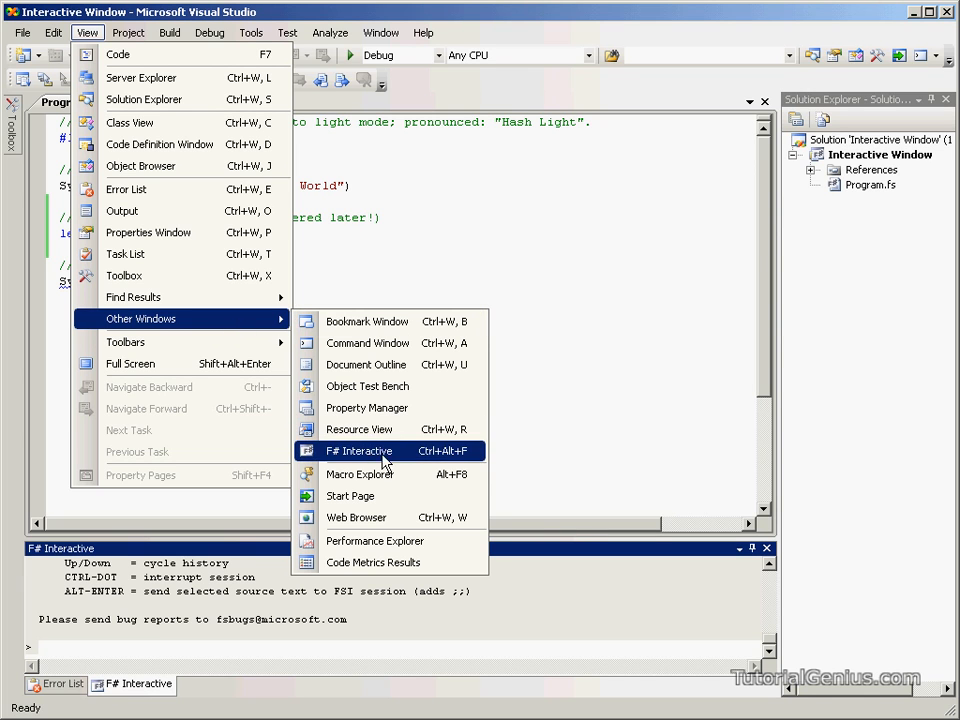
click(359, 450)
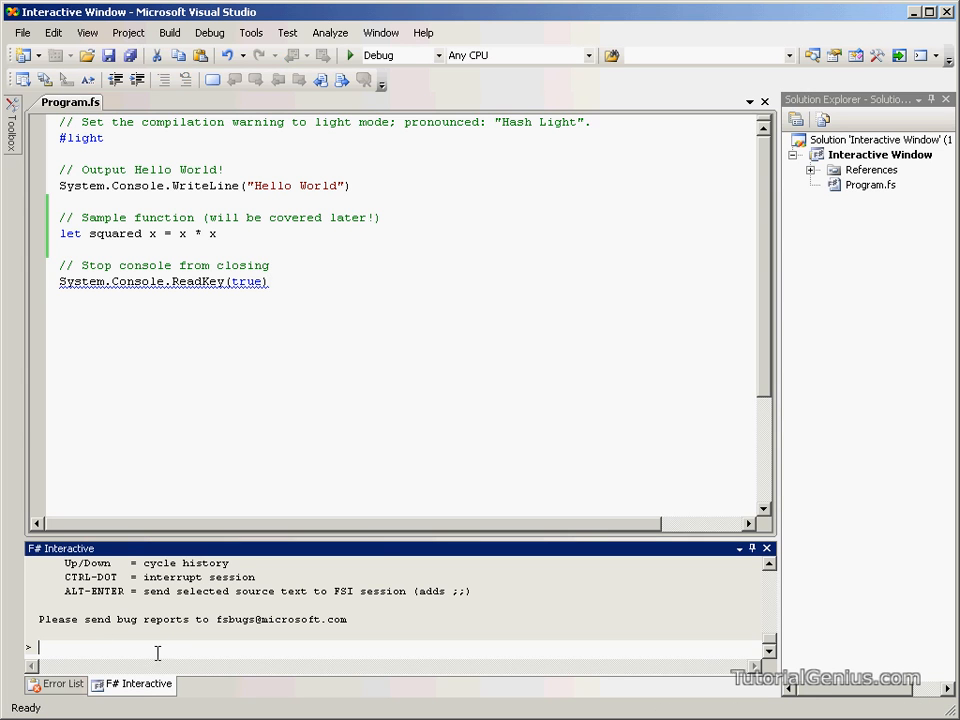
mouse_move(133, 543)
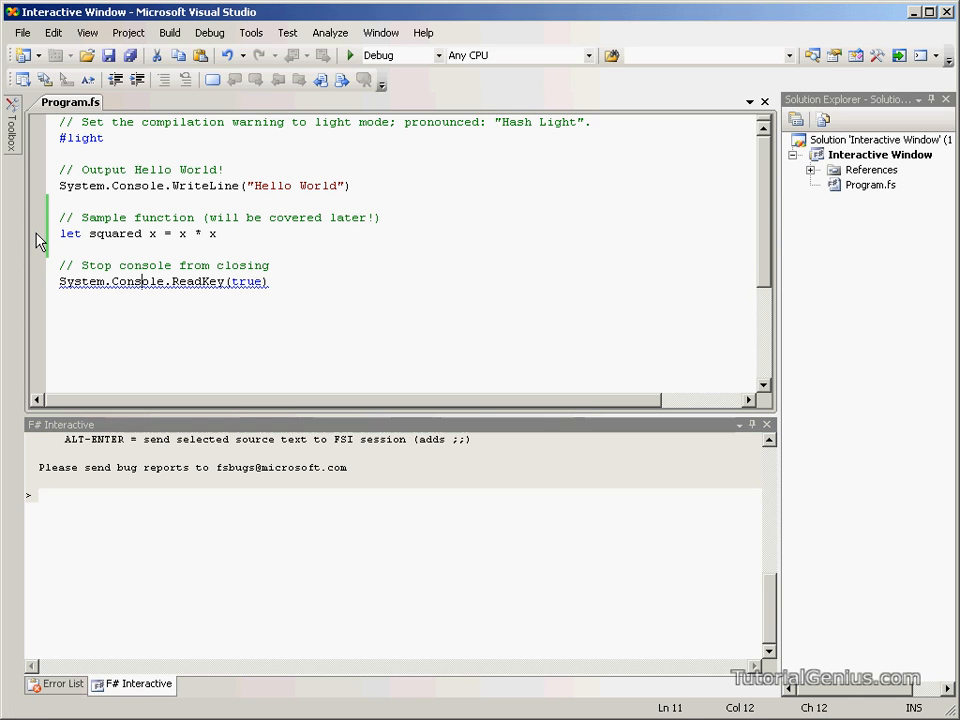
Add a breakpoint on the let squared line and start debugging
click(42, 233)
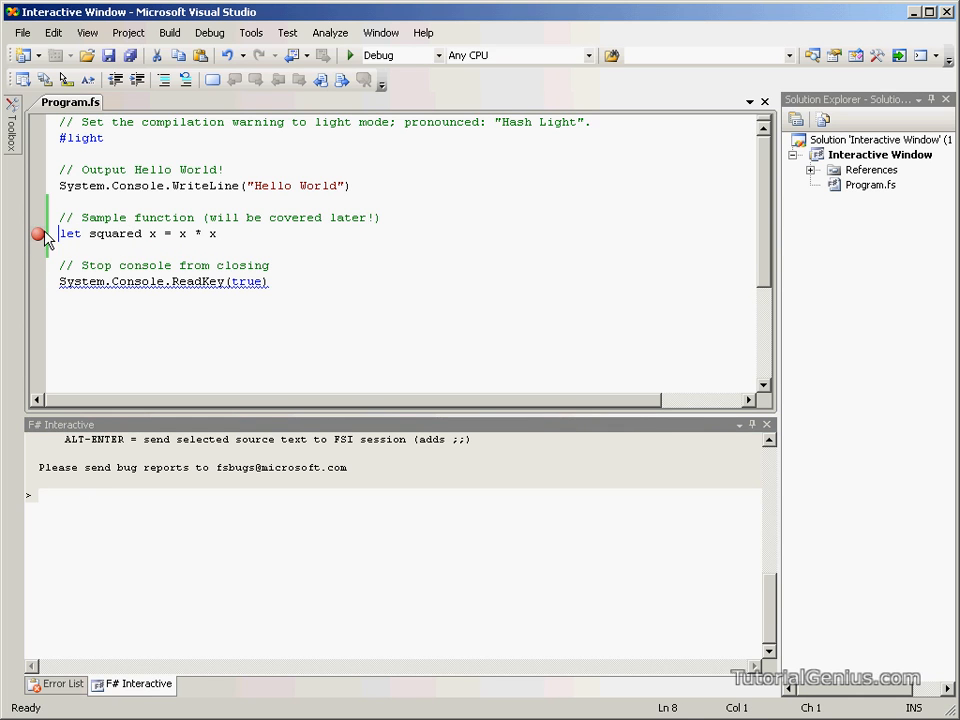
mouse_move(348, 55)
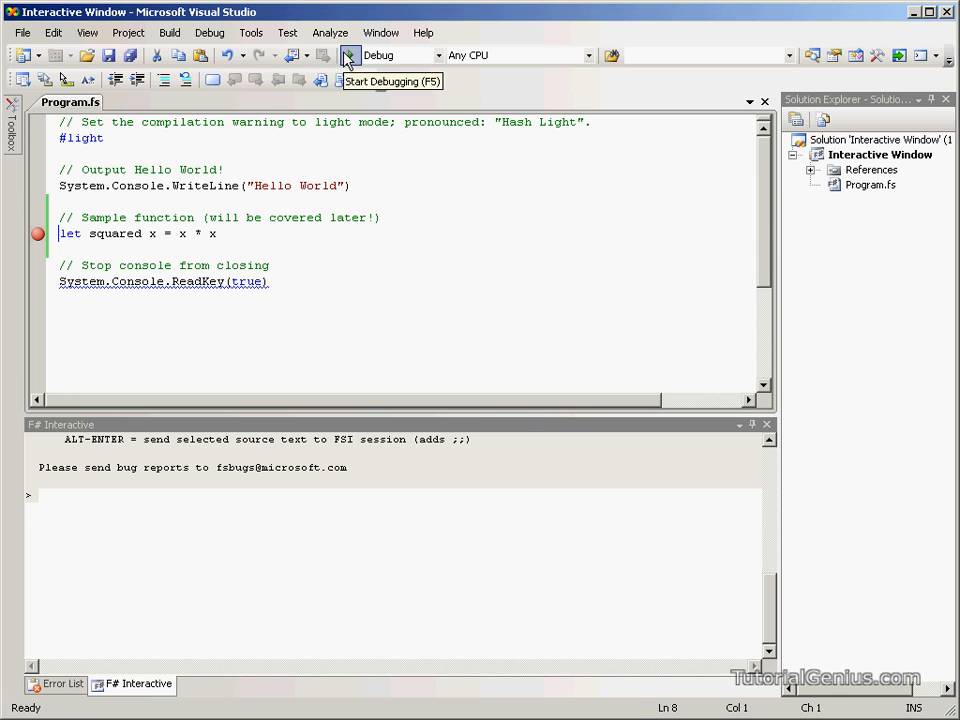
click(350, 55)
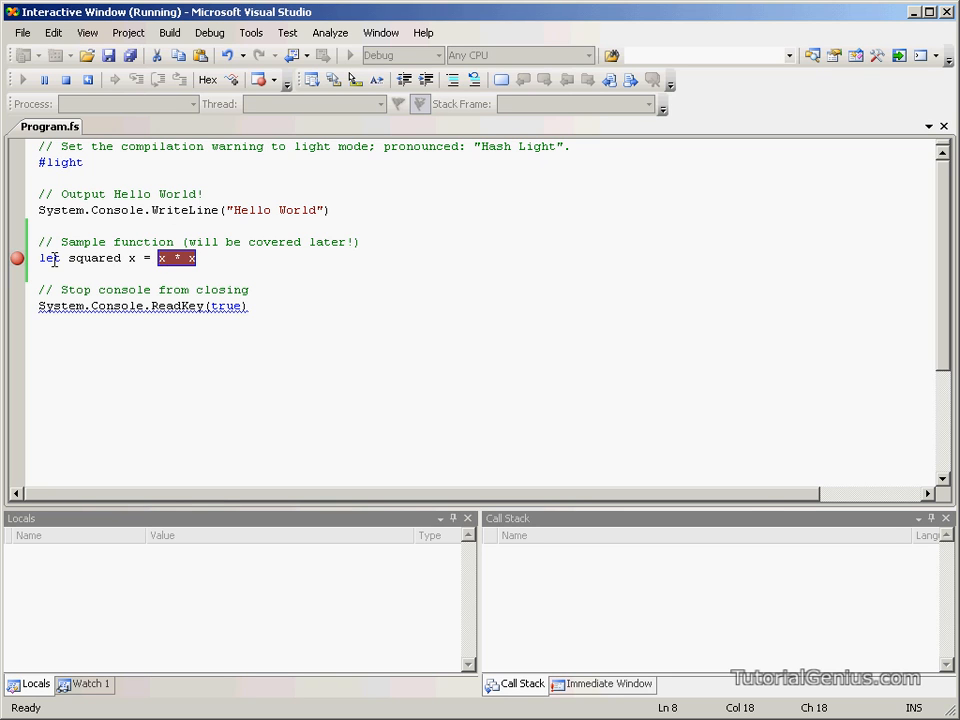
mouse_move(100, 289)
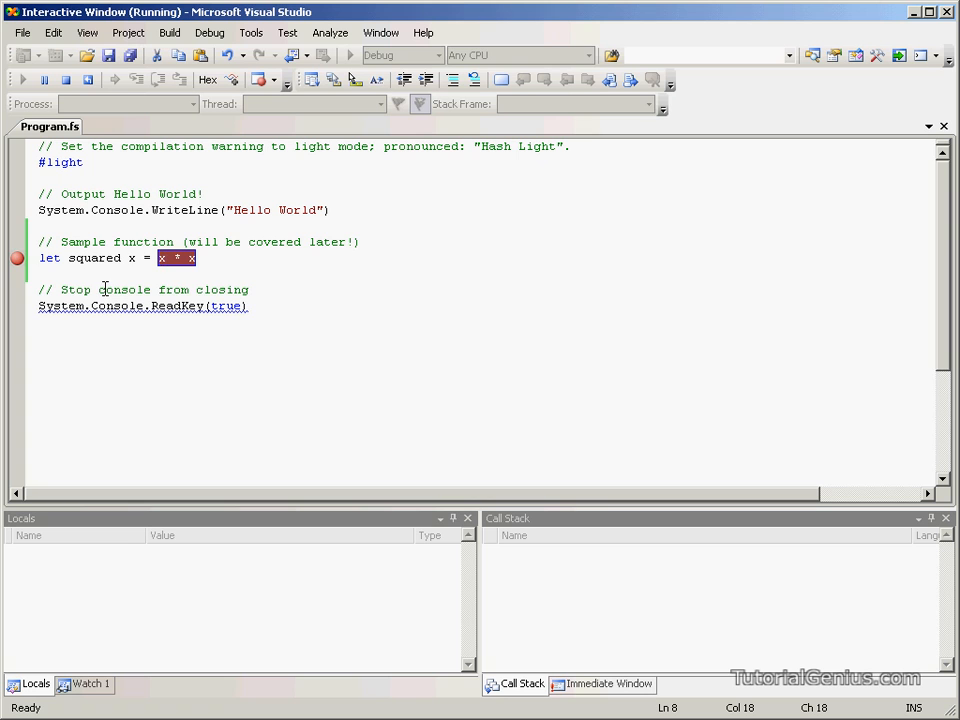
mouse_move(17, 258)
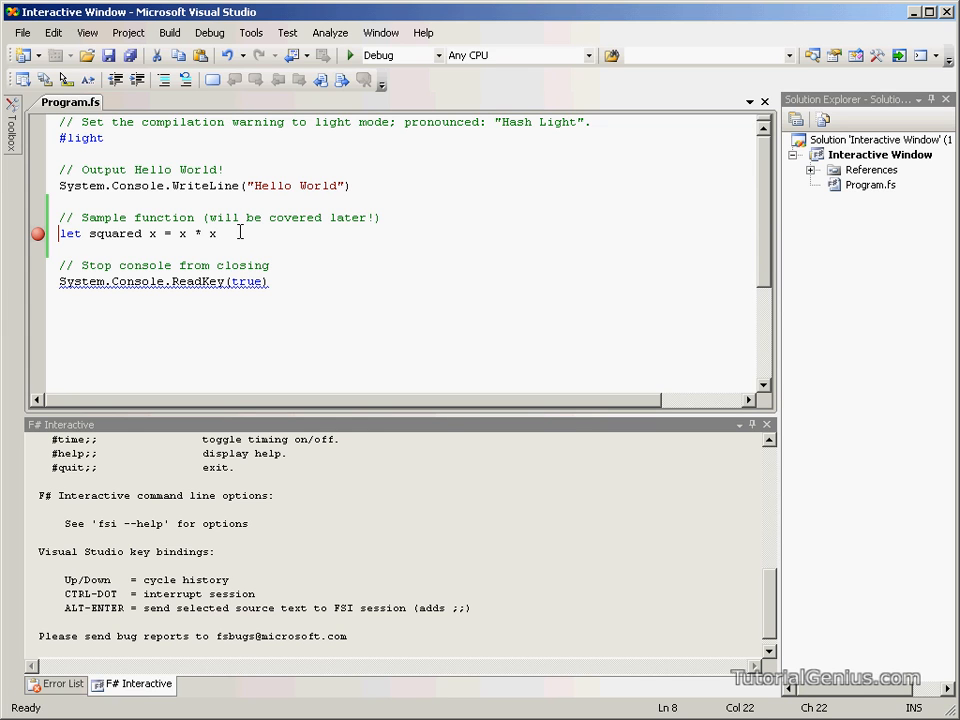
mouse_move(215, 217)
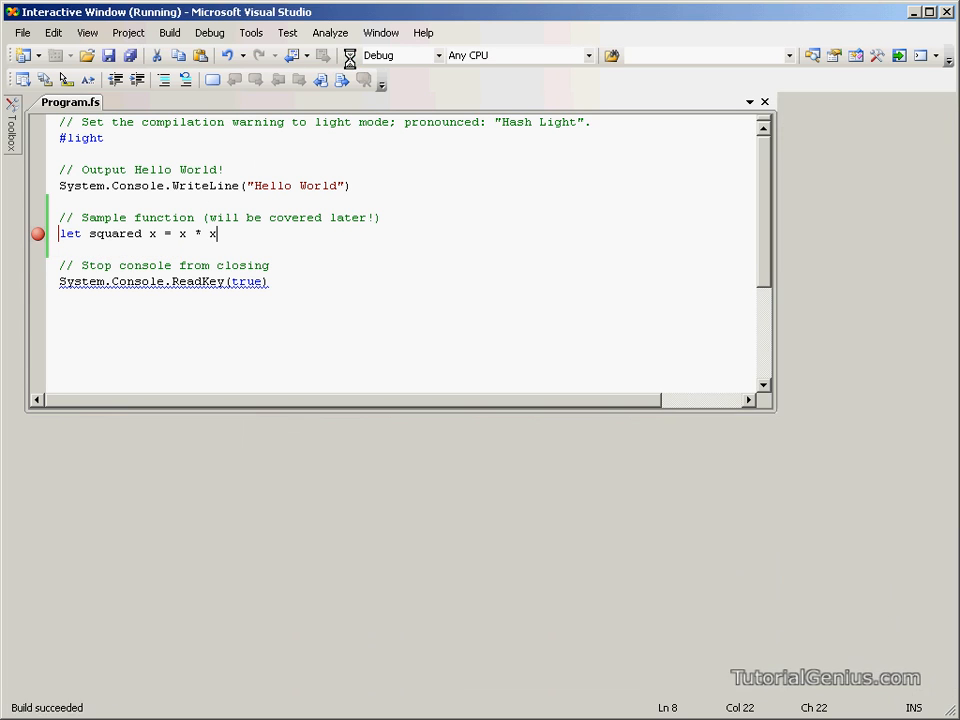
Run the program again under the debugger with F5 and stop at the breakpoint
key(F5)
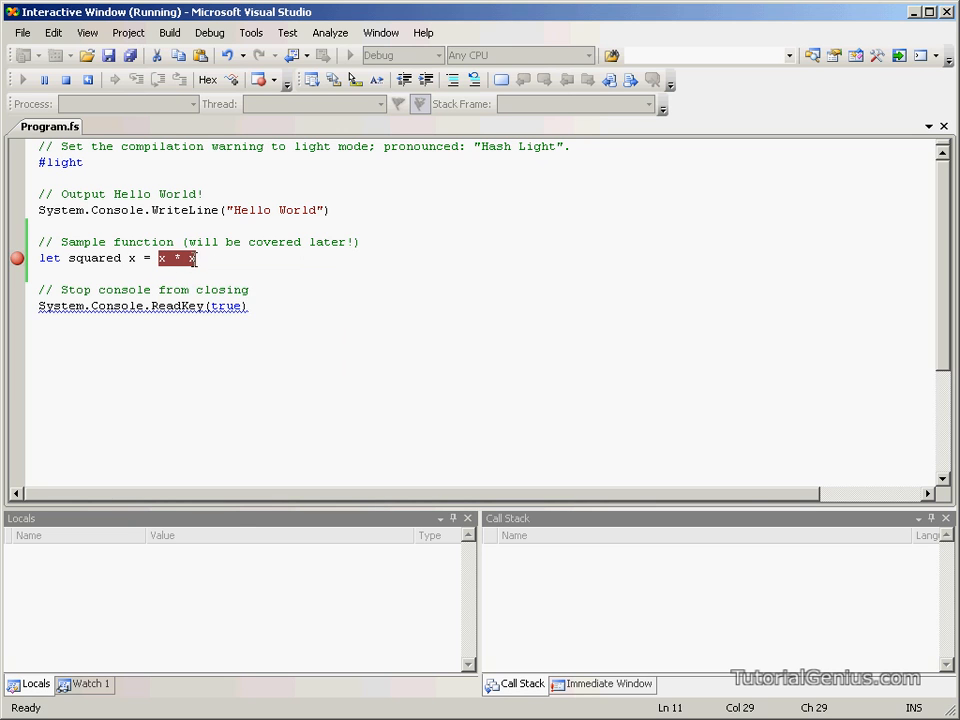
mouse_move(218, 280)
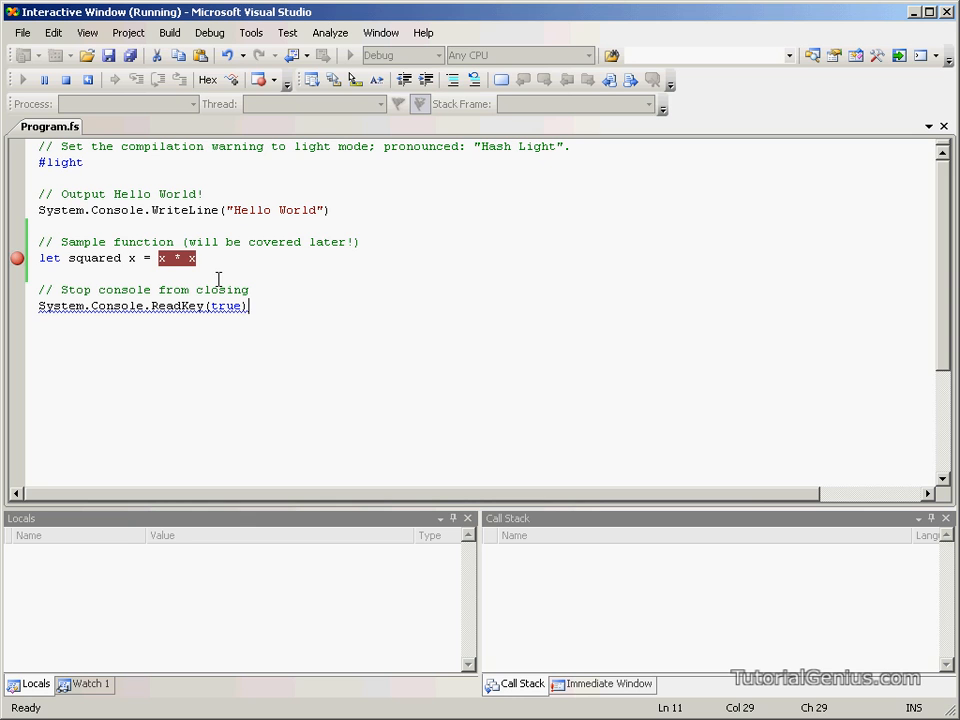
click(67, 80)
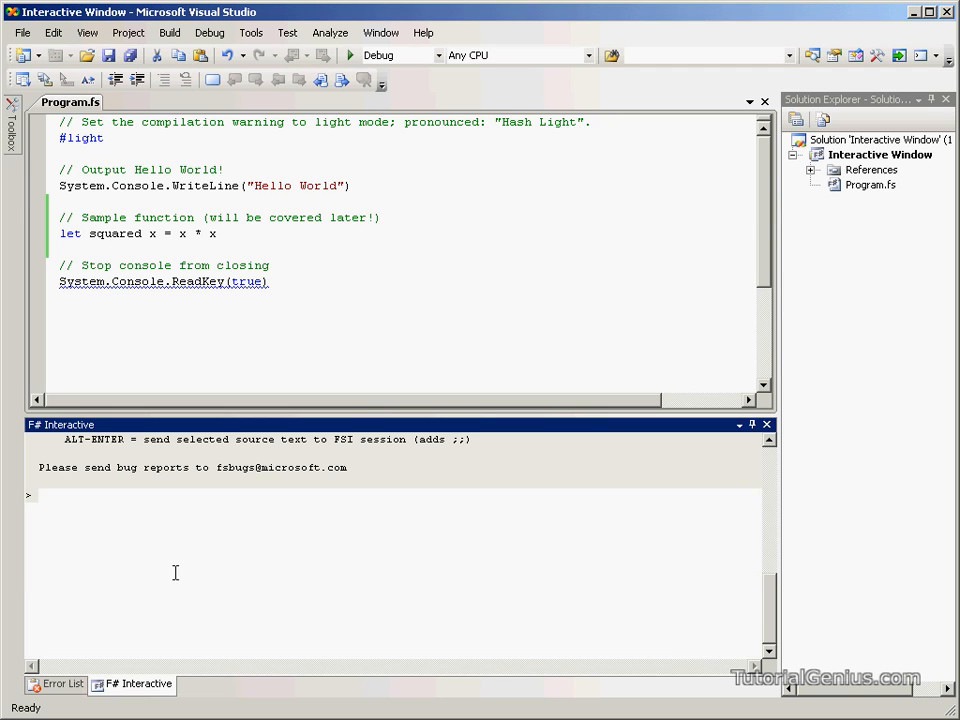
mouse_move(141, 570)
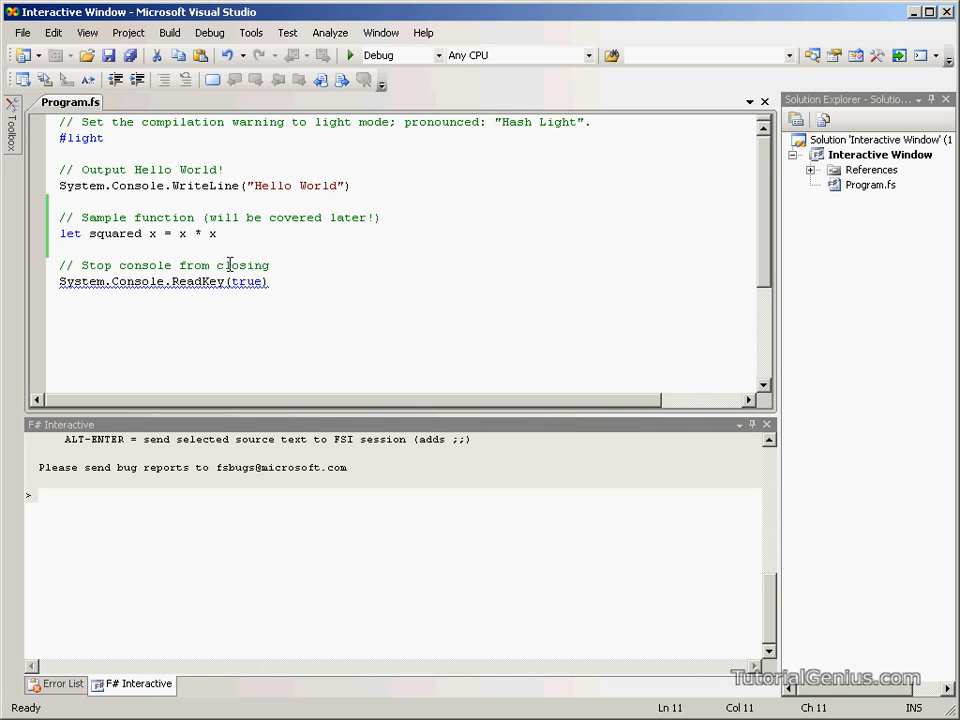
Place the cursor on the let squared line in Program.fs
click(216, 233)
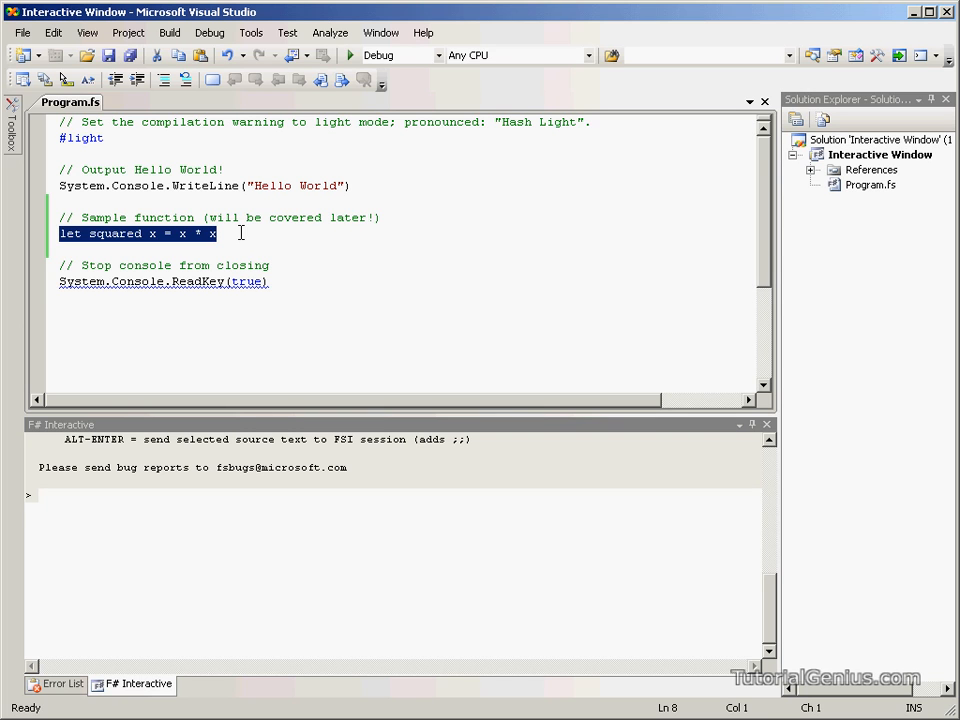
Send the let squared line to F# Interactive and highlight val squared : int -> int
click(293, 254)
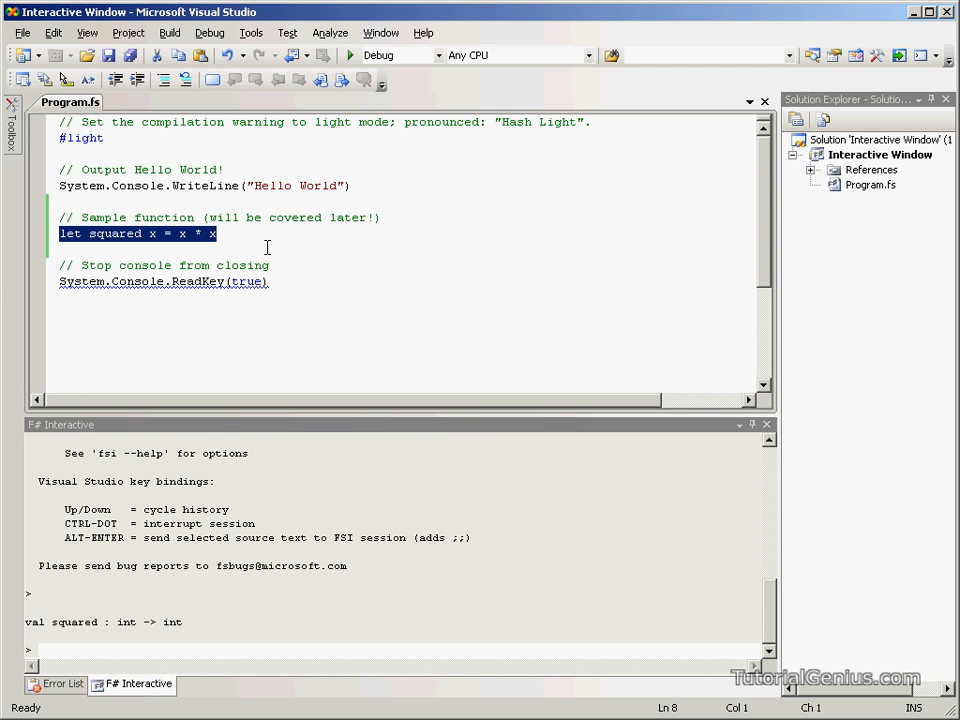
mouse_move(227, 560)
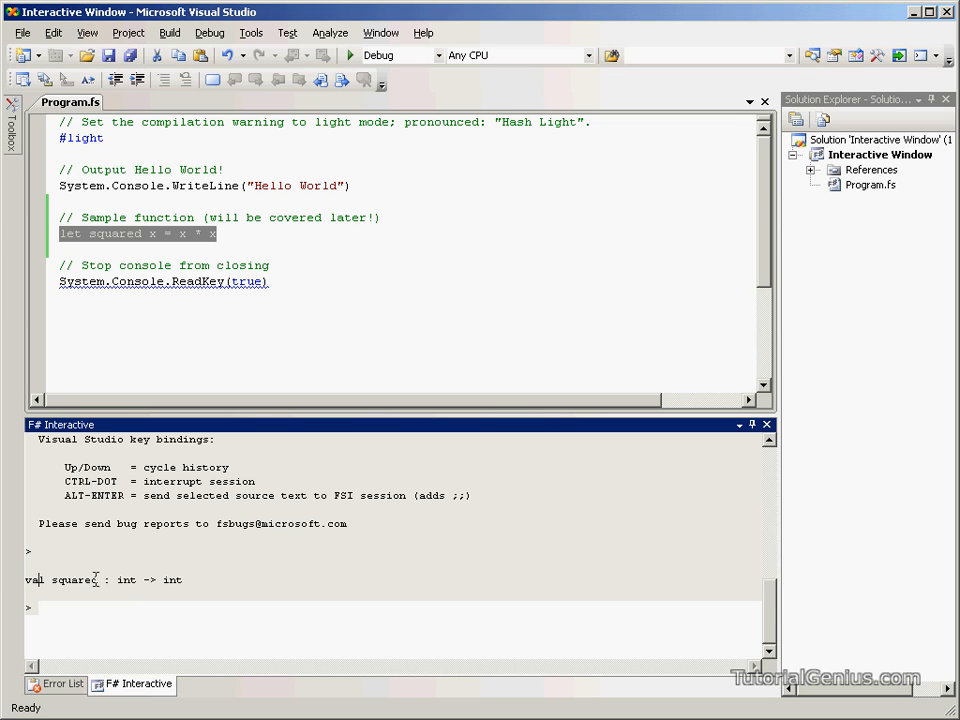
double_click(76, 580)
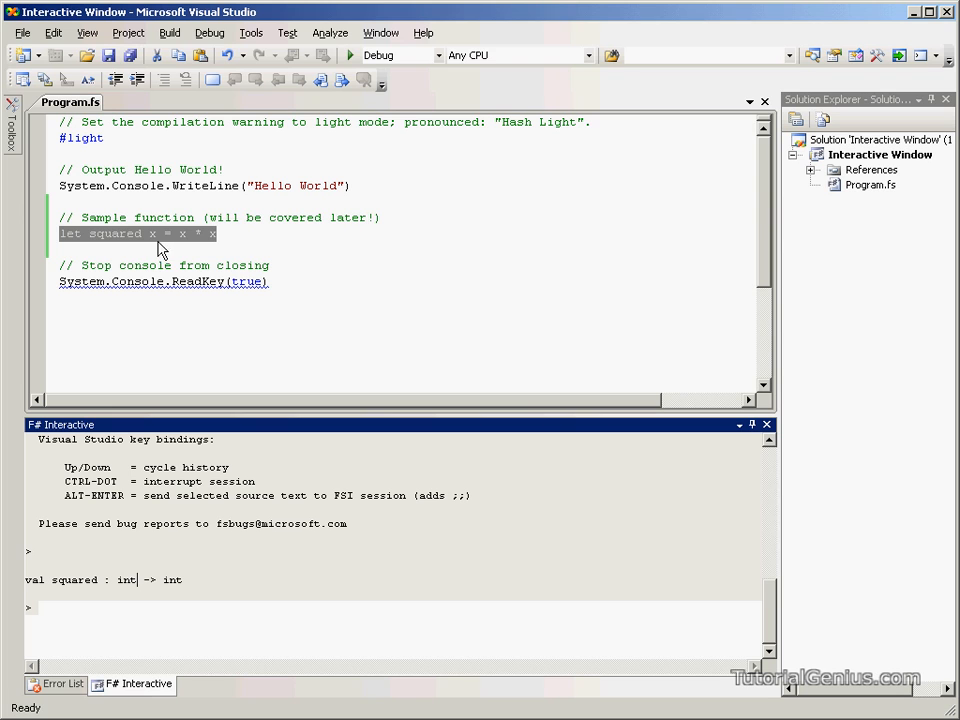
mouse_move(200, 283)
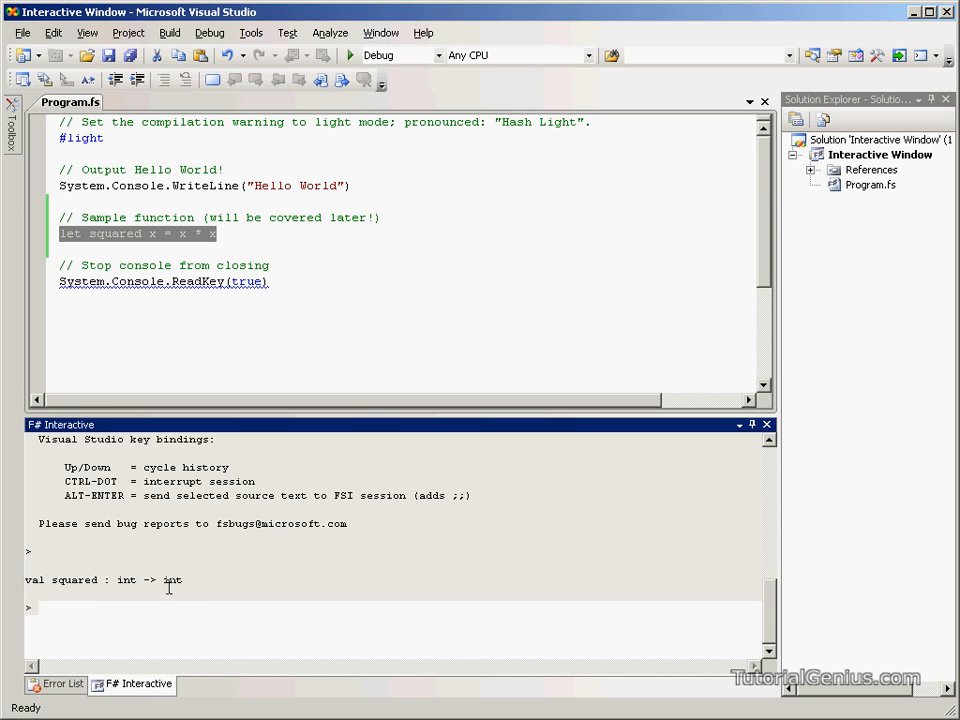
mouse_move(148, 253)
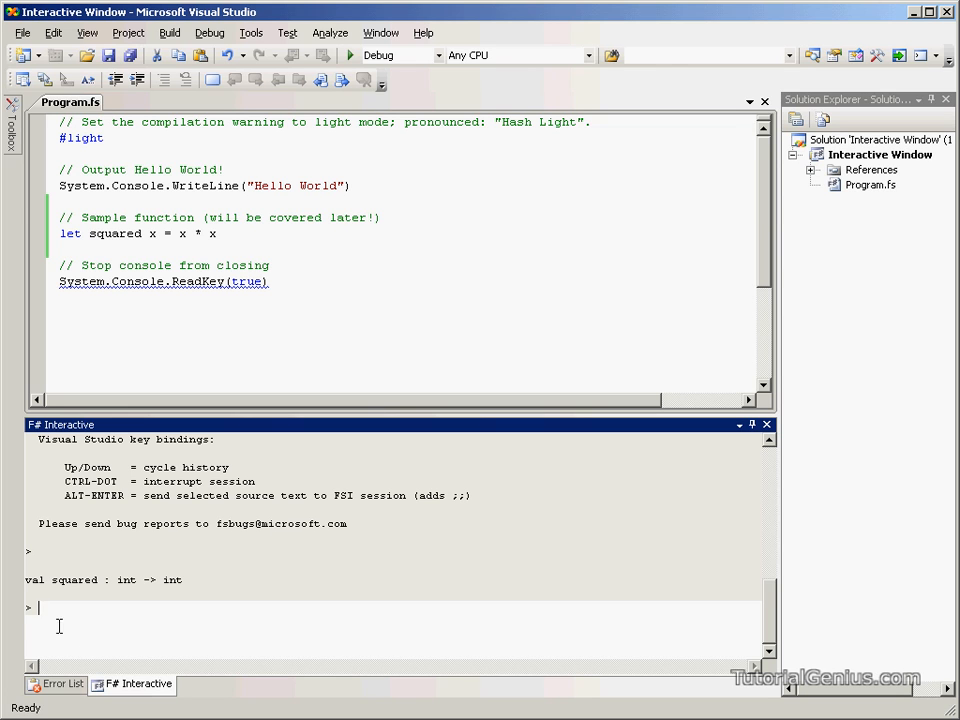
mouse_move(107, 628)
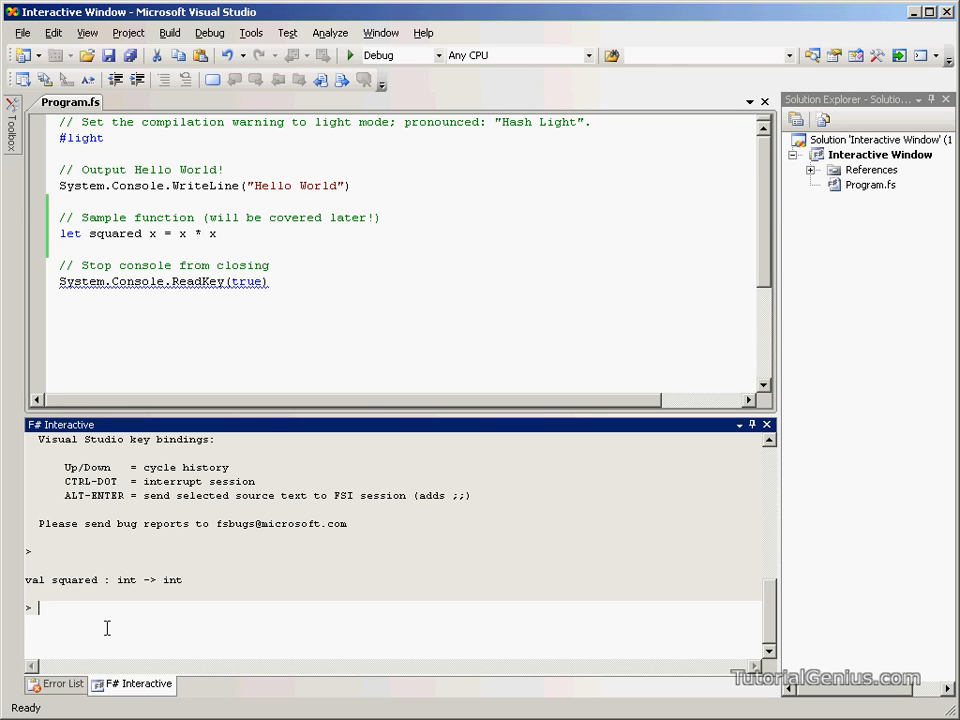
Evaluate squared 5;; in F# Interactive and highlight the result 25
text(squared 5)
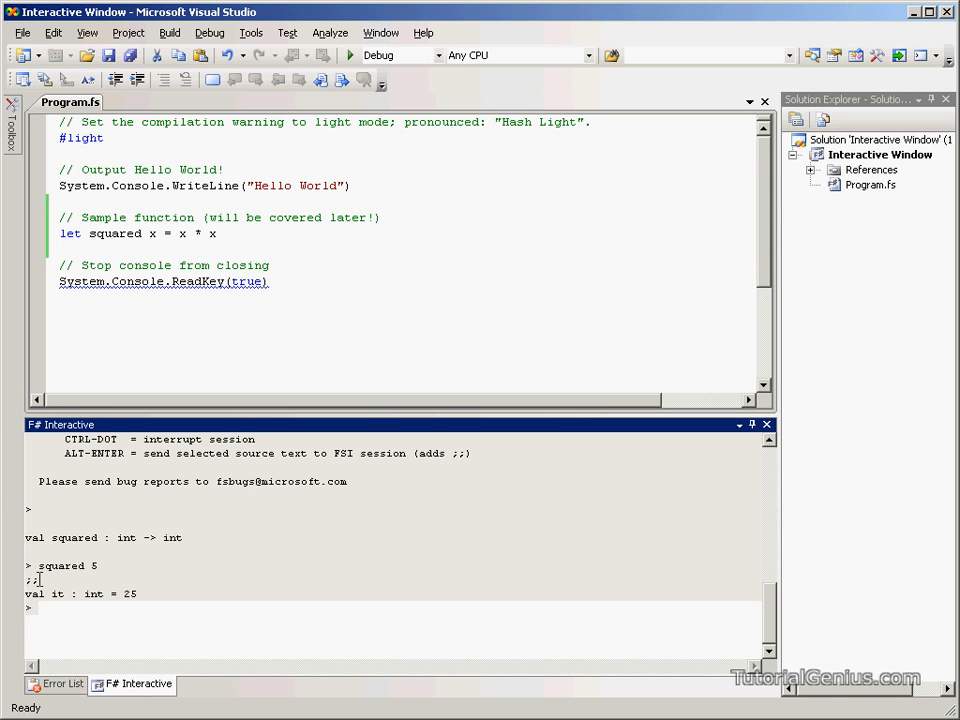
double_click(93, 565)
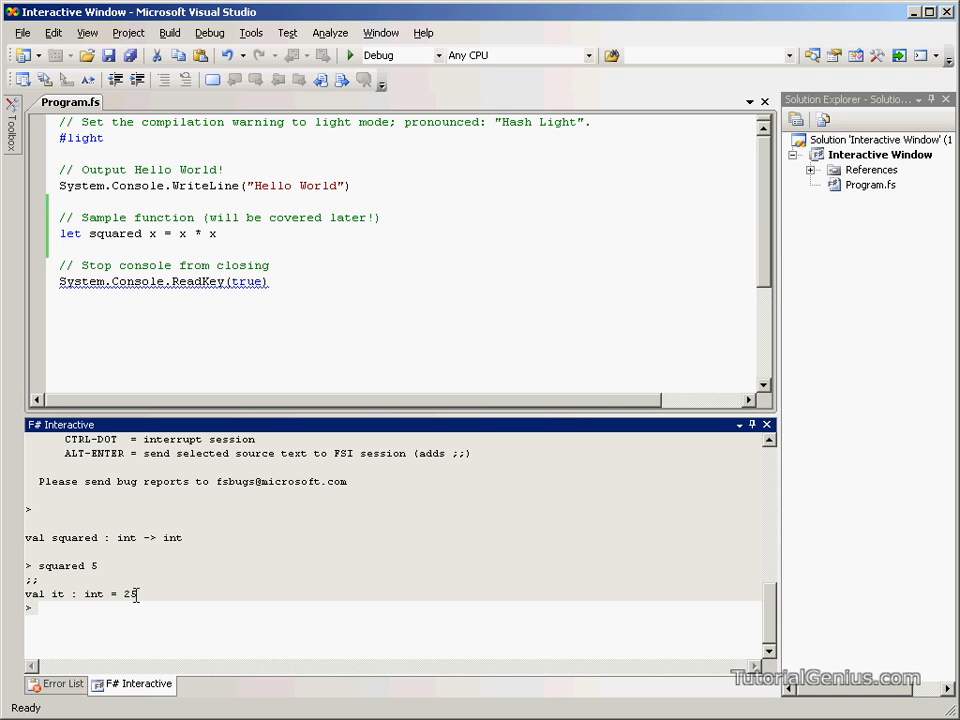
double_click(93, 593)
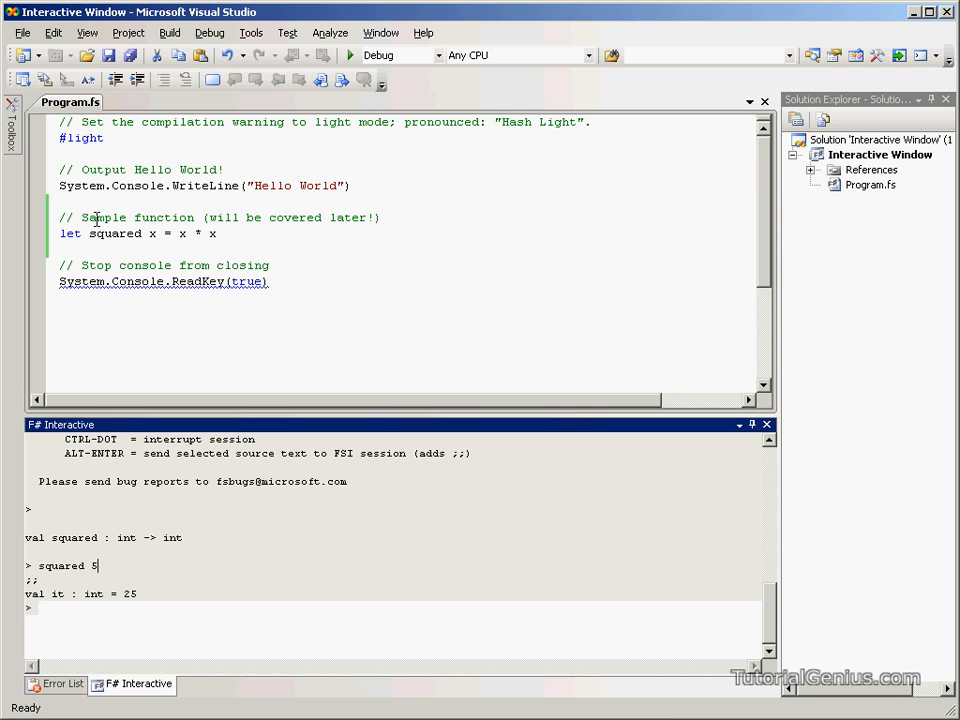
Select the System.Console.WriteLine("Hello World") line in Program.fs
double_click(115, 233)
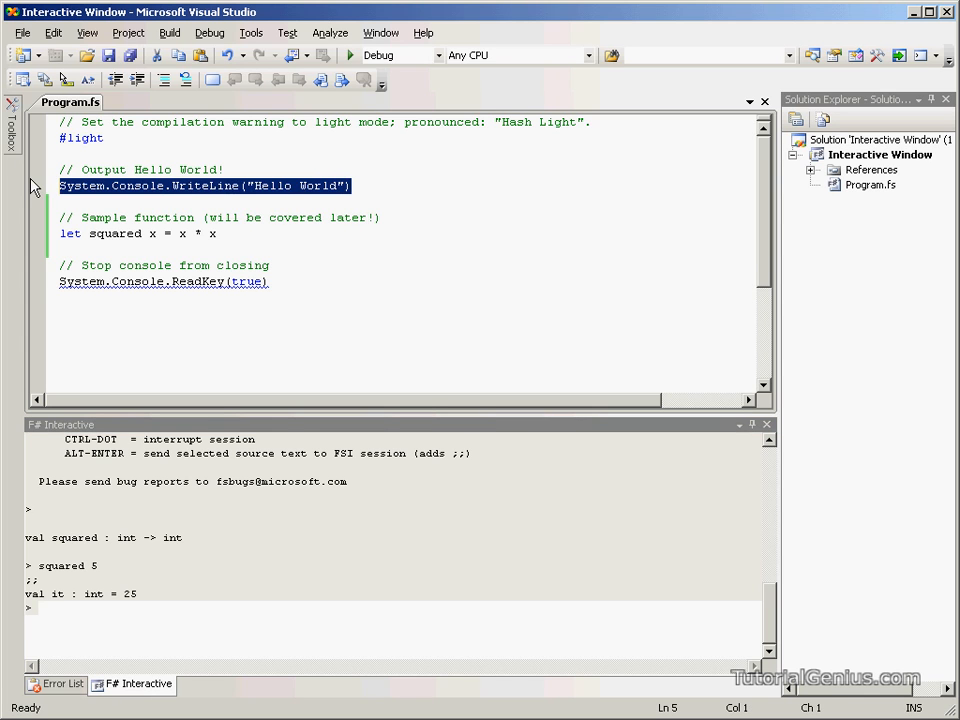
Send the Hello World WriteLine line to F# Interactive, then examine the output and ReadKey exception
key(alt+enter)
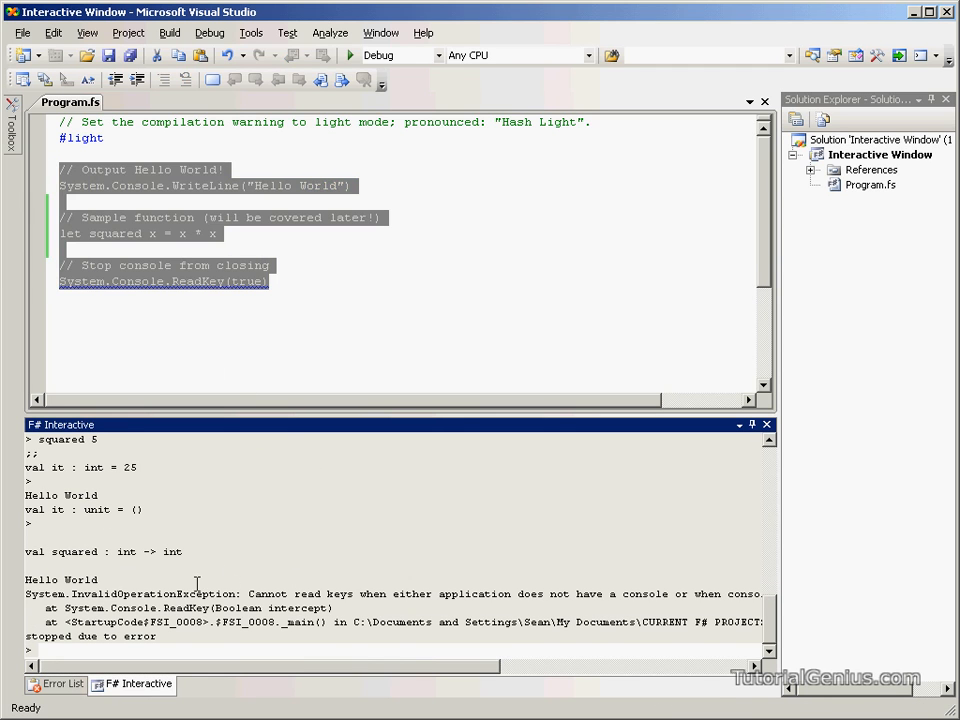
double_click(61, 580)
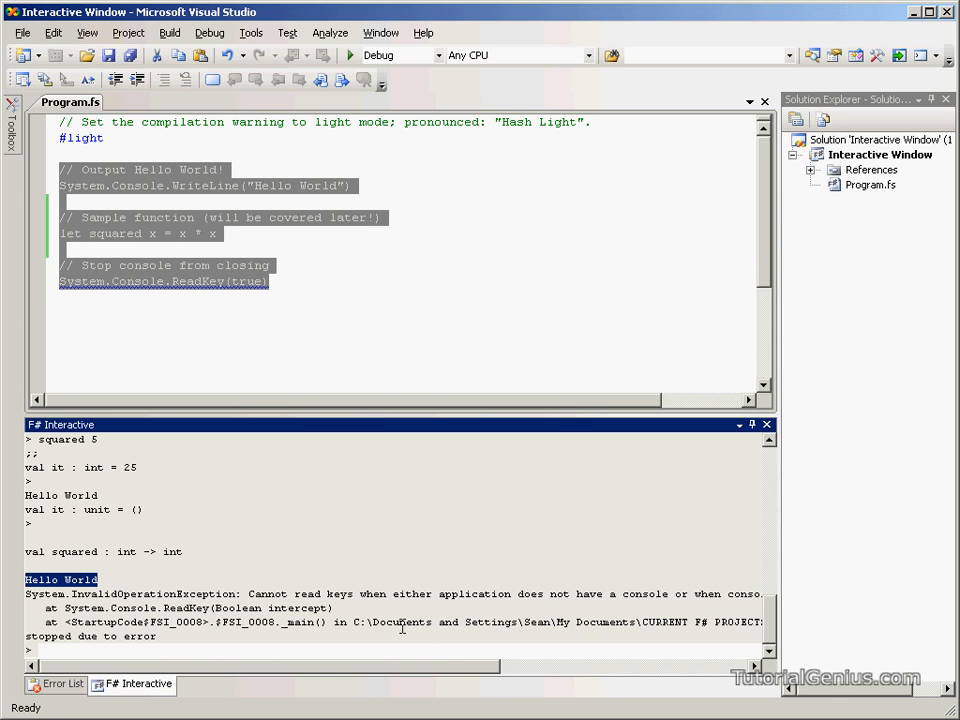
mouse_move(445, 673)
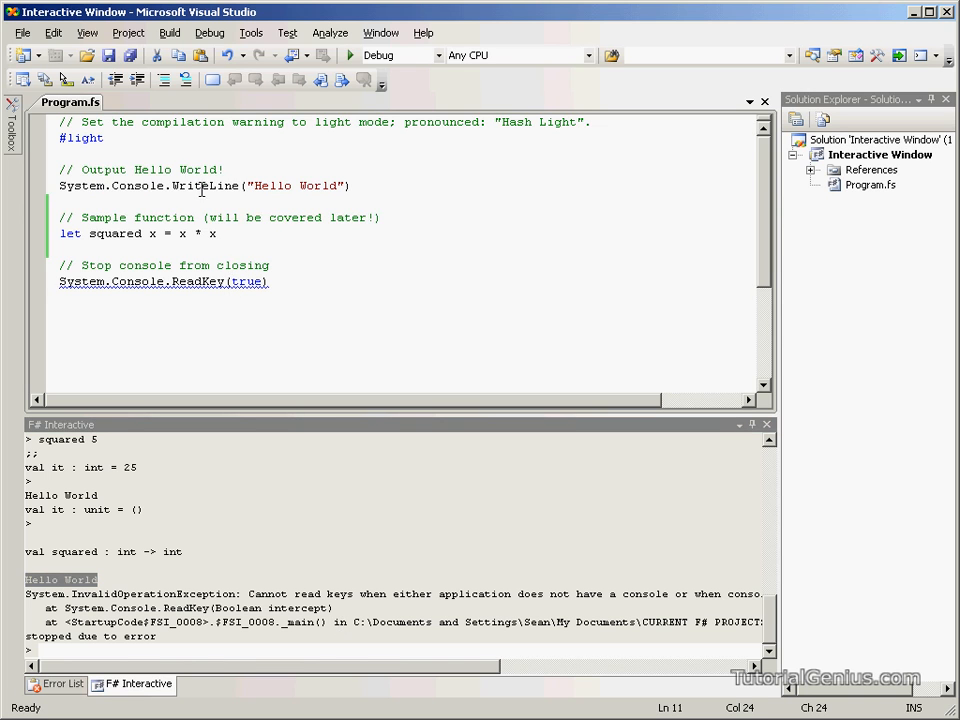
double_click(139, 186)
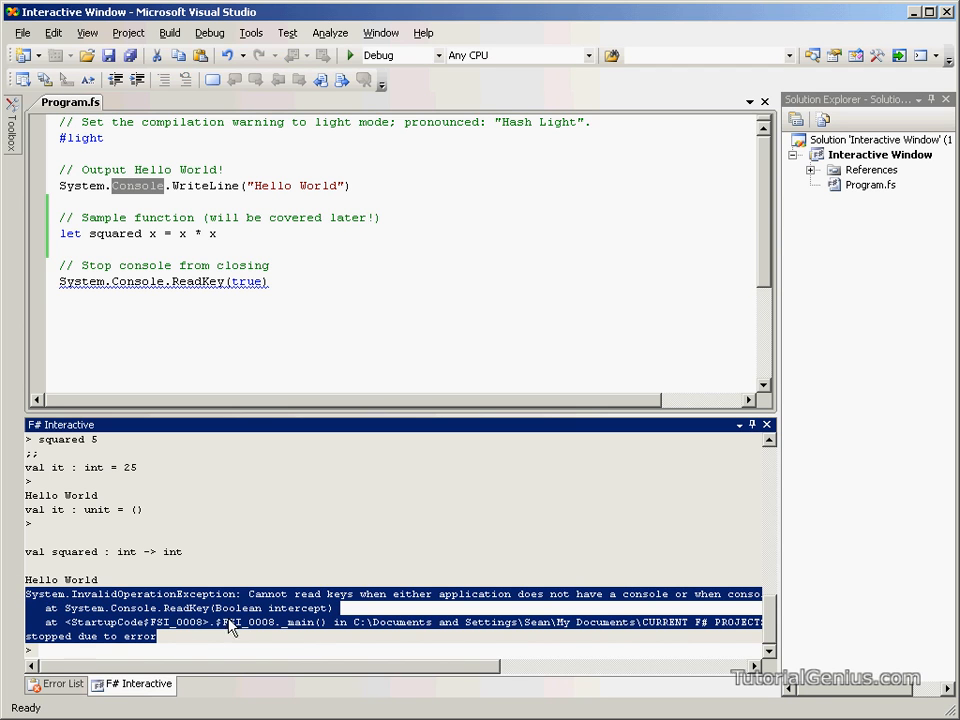
click(268, 281)
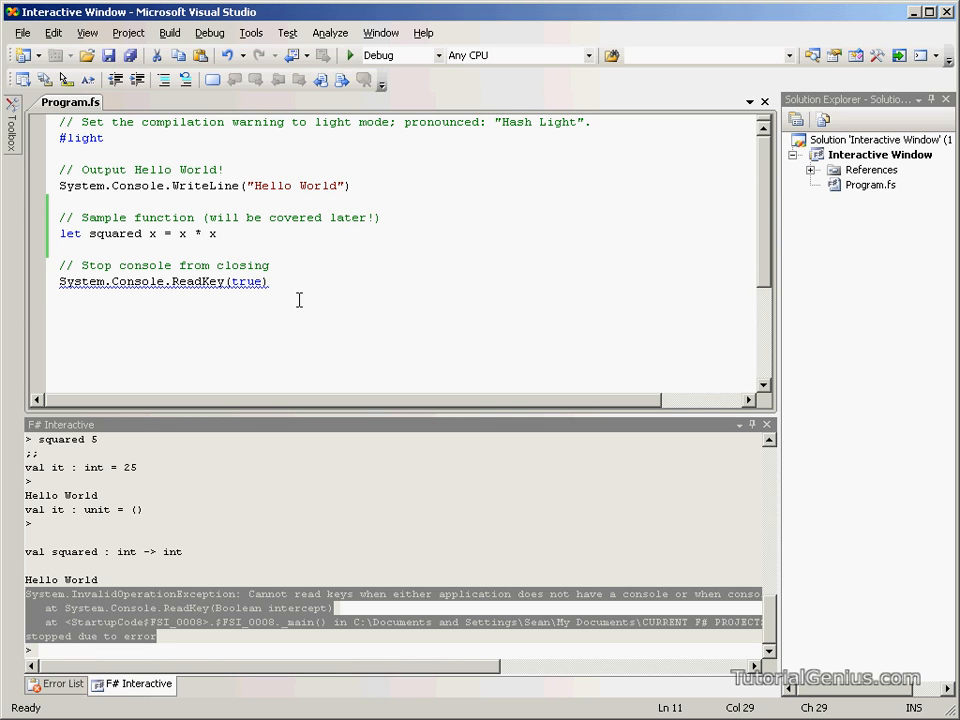
mouse_move(303, 315)
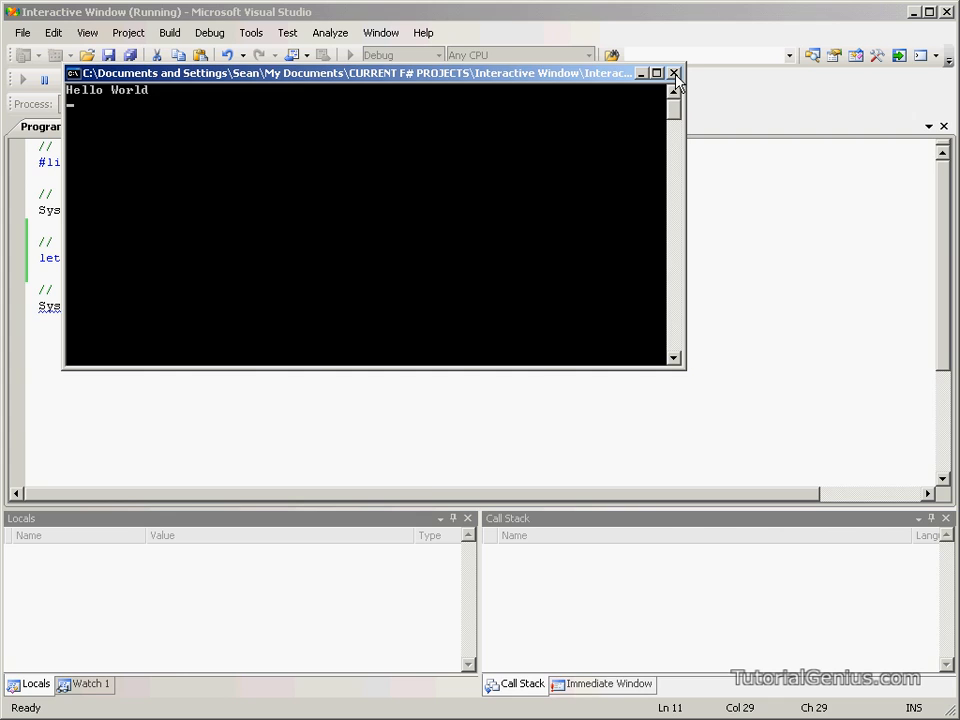
Close the running console program and return to the F# Interactive session's output
click(674, 73)
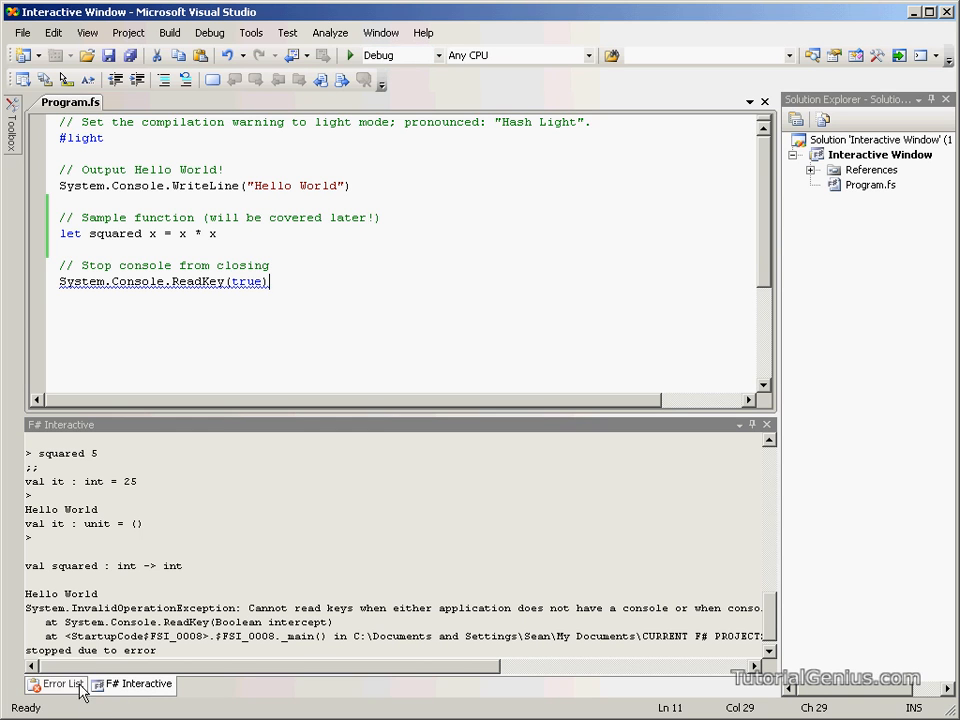
click(107, 505)
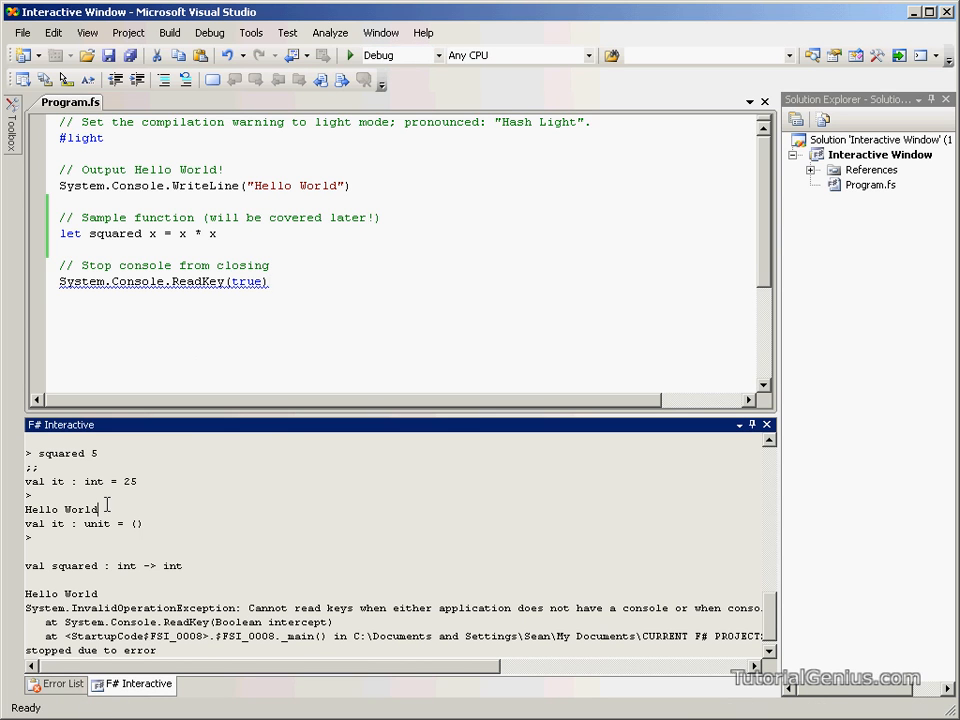
scroll(down, 3)
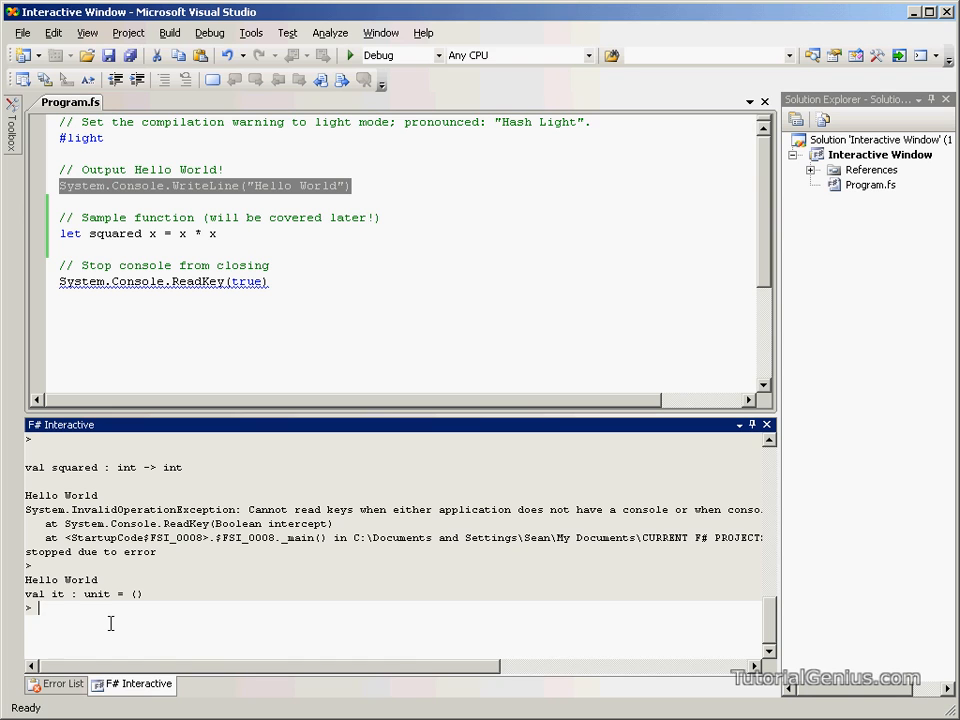
Enter the expression 5+5;; at the F# Interactive prompt
text(5+5;;)
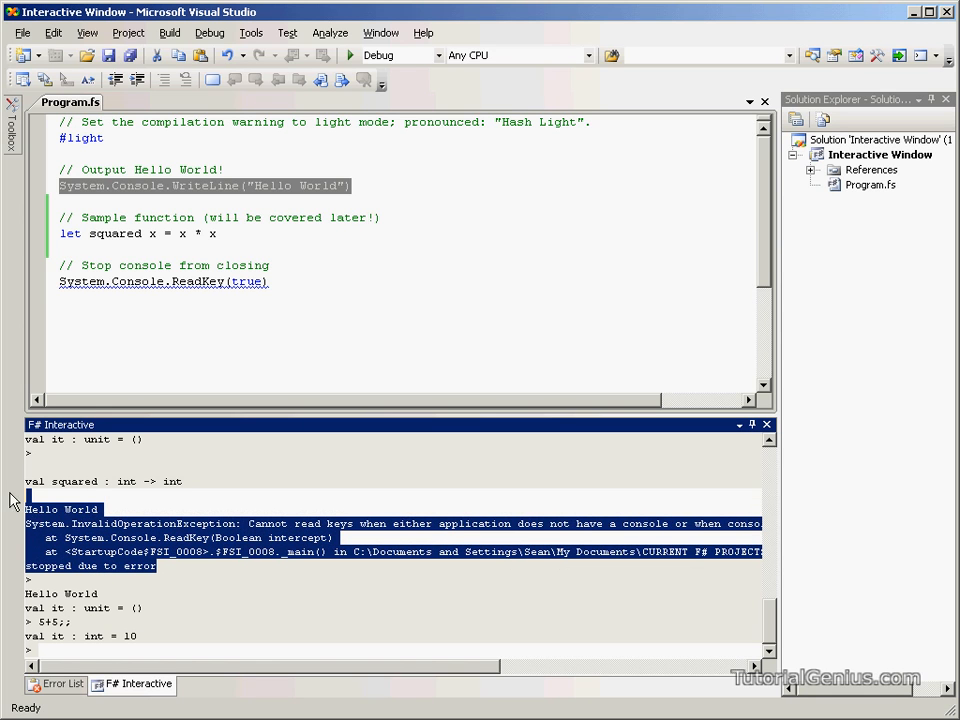
mouse_move(70, 523)
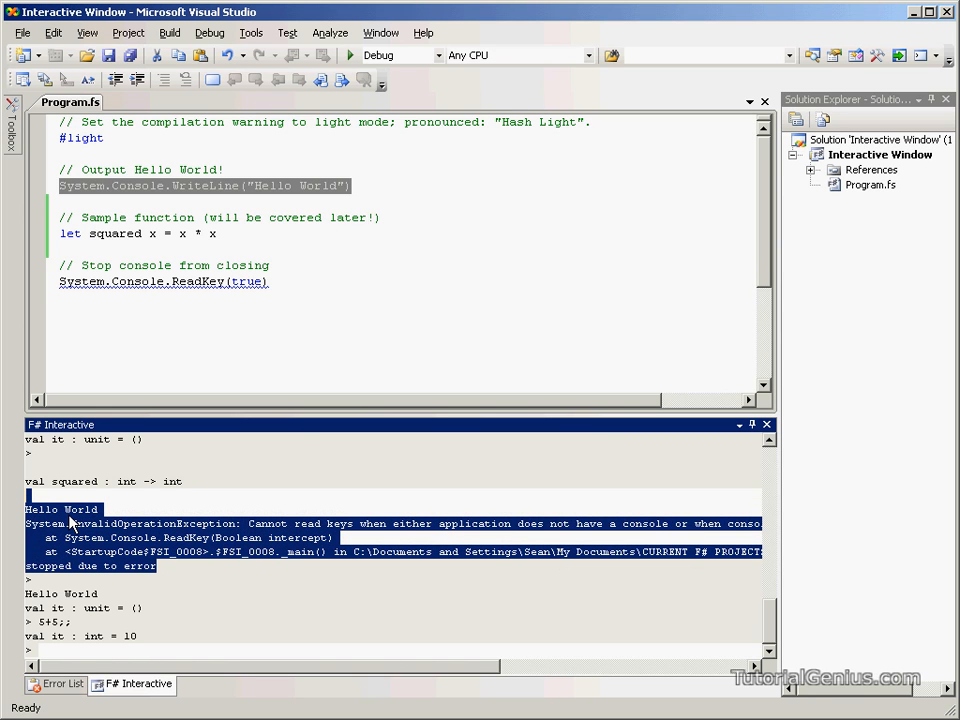